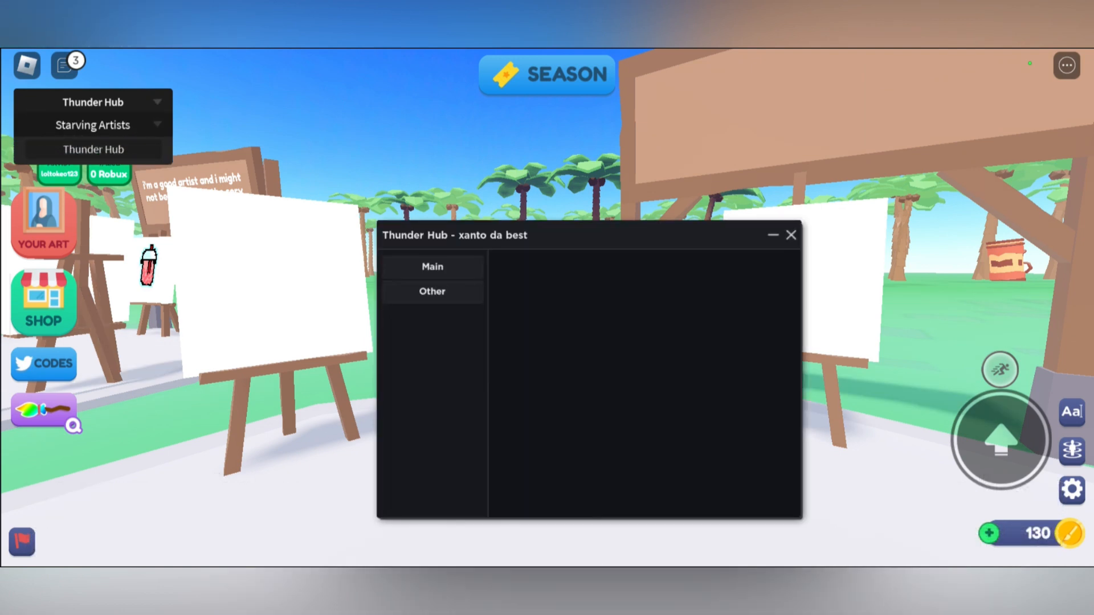
Open Thunder Hub's Main section and expand Generate Arts to generate the synapse x logo.
{"action": "left_click", "coordinate": [432, 267]}
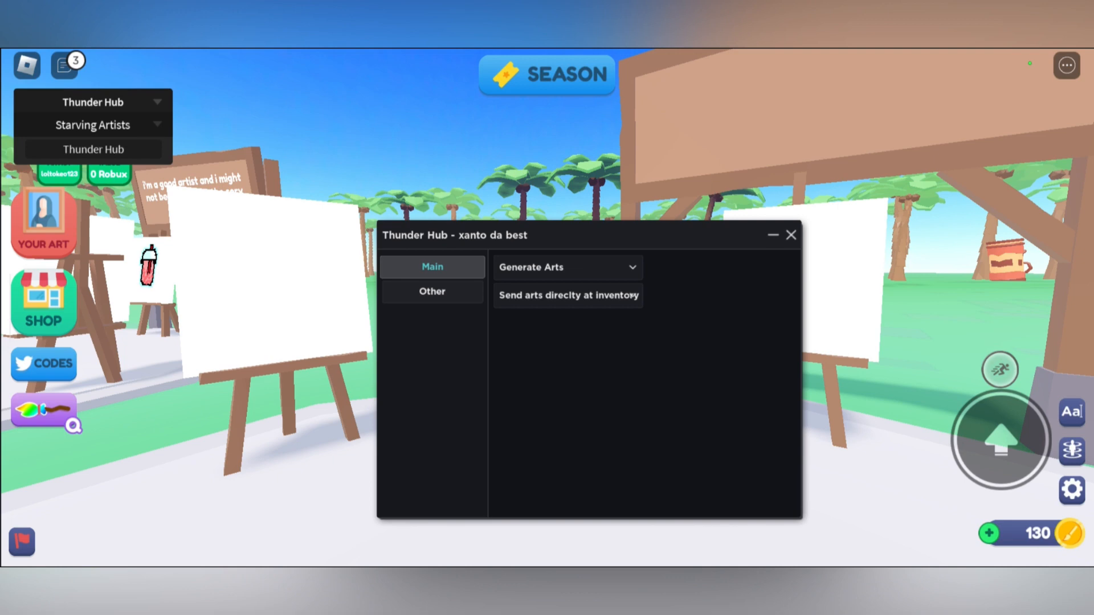
{"action": "left_click", "coordinate": [568, 267]}
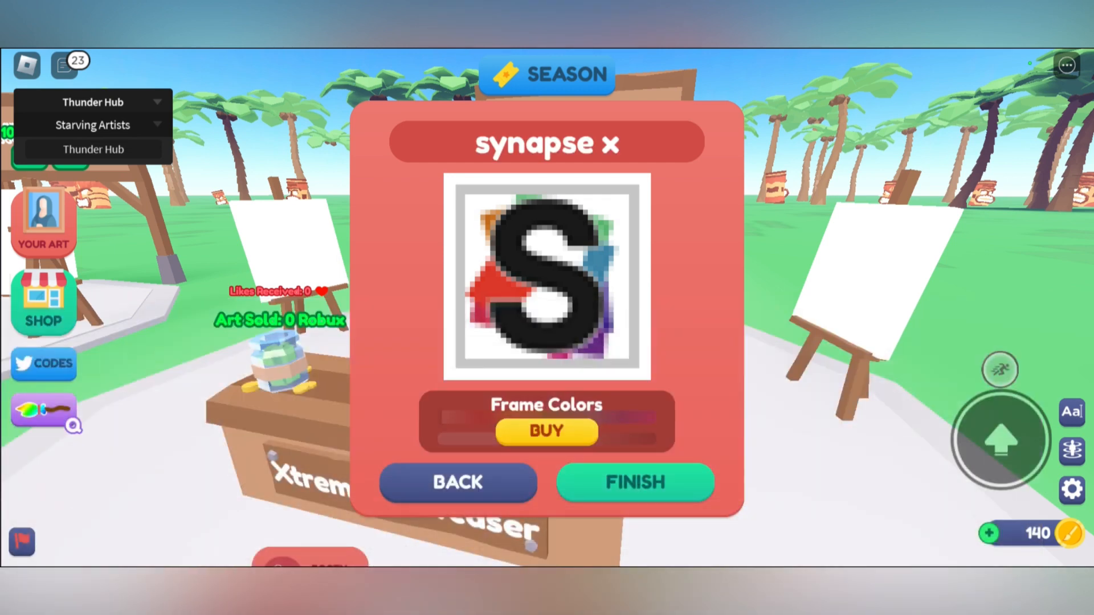
Finish the synapse x artwork as Not for Sale and confirm with DONE.
{"action": "left_click", "coordinate": [636, 482]}
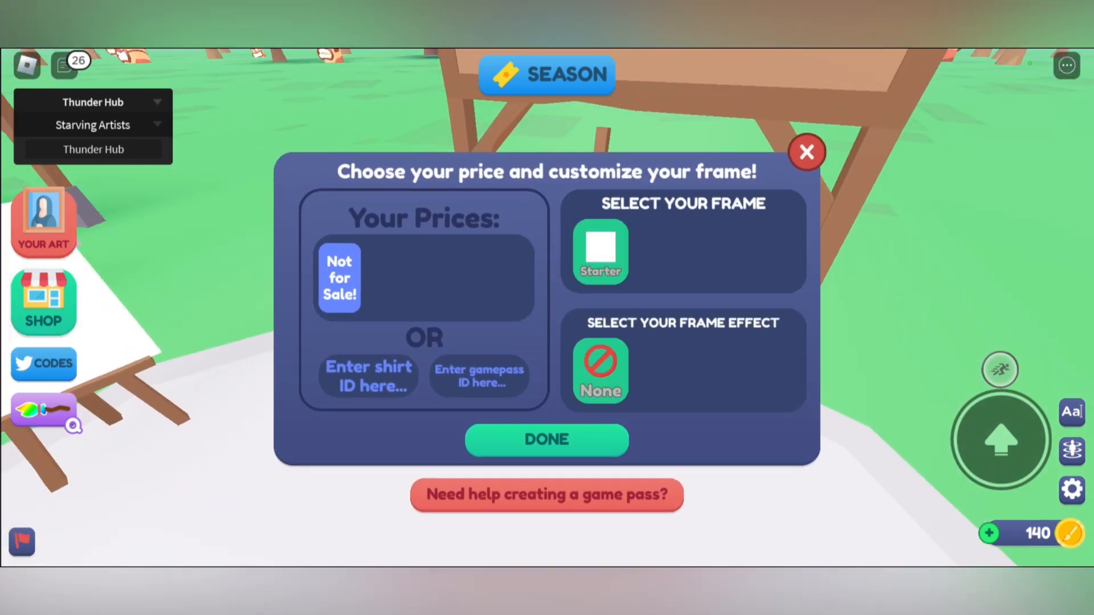
{"action": "left_click", "coordinate": [340, 278]}
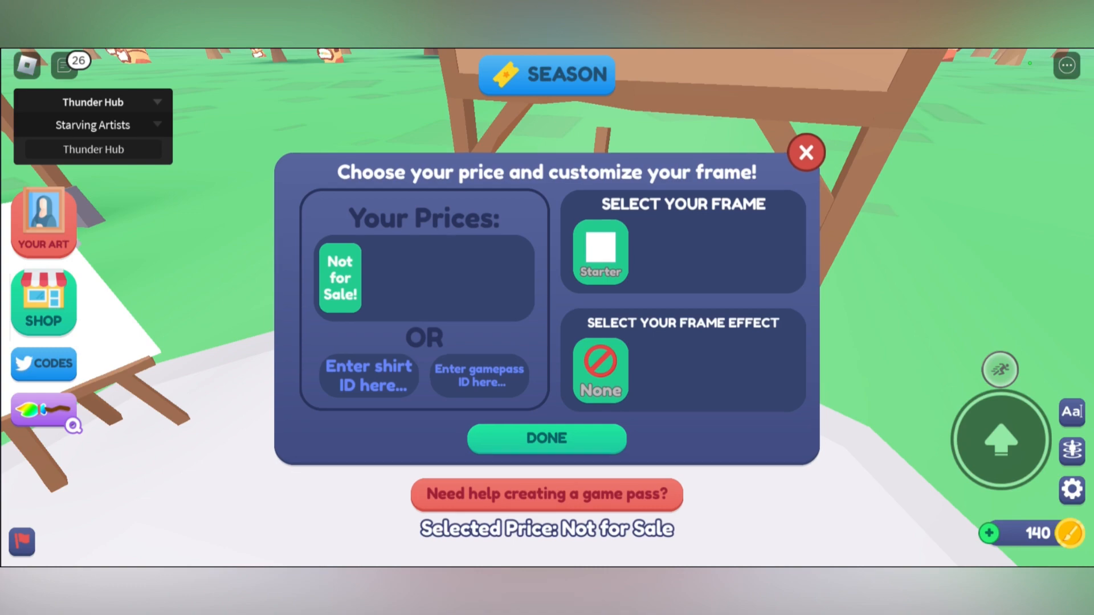
{"action": "left_click", "coordinate": [548, 438]}
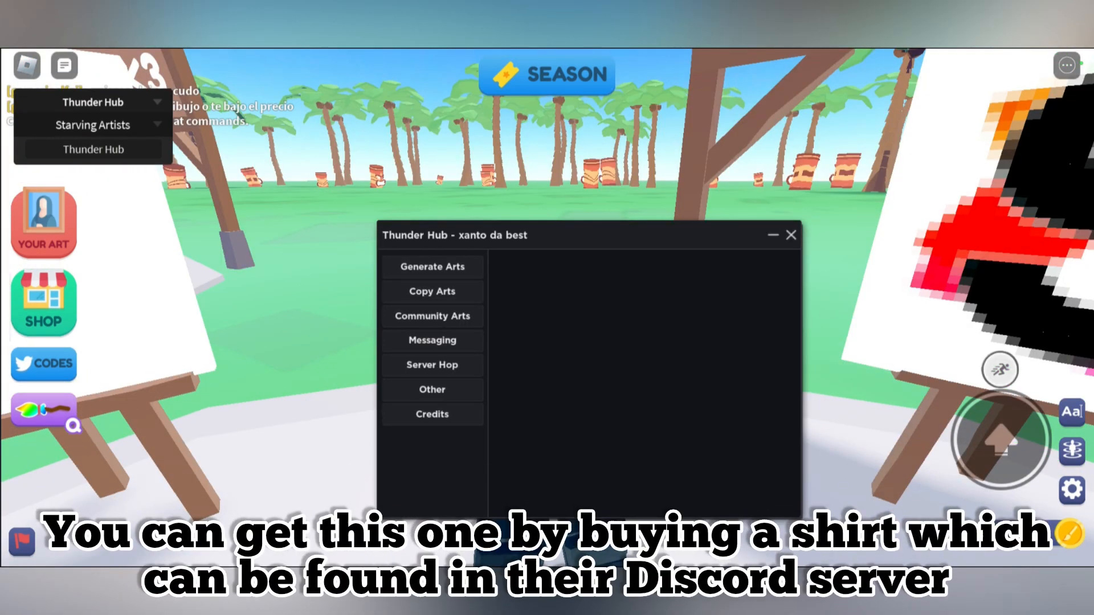
Expand the Arts By Url and AI Generate options, then bring up Copy Arts.
{"action": "left_click", "coordinate": [432, 267]}
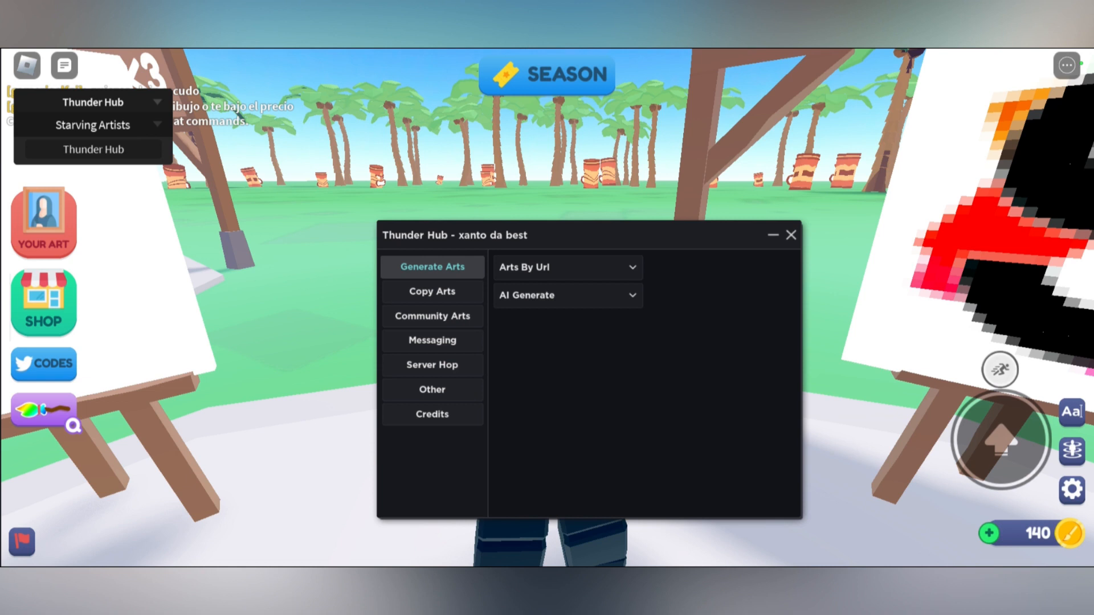
{"action": "left_click", "coordinate": [568, 267]}
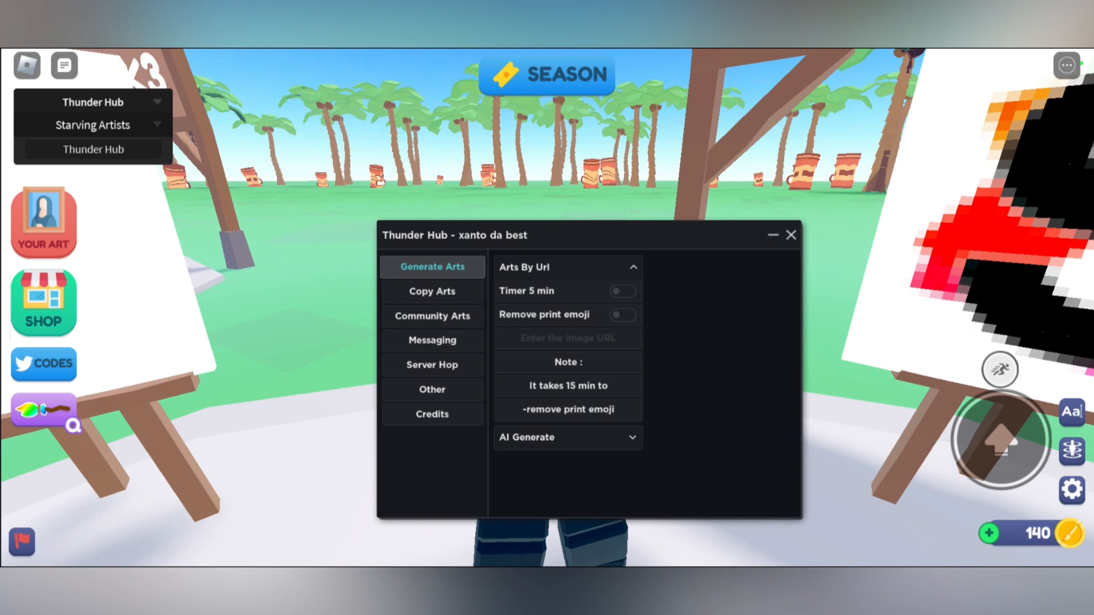
{"action": "left_click", "coordinate": [568, 437]}
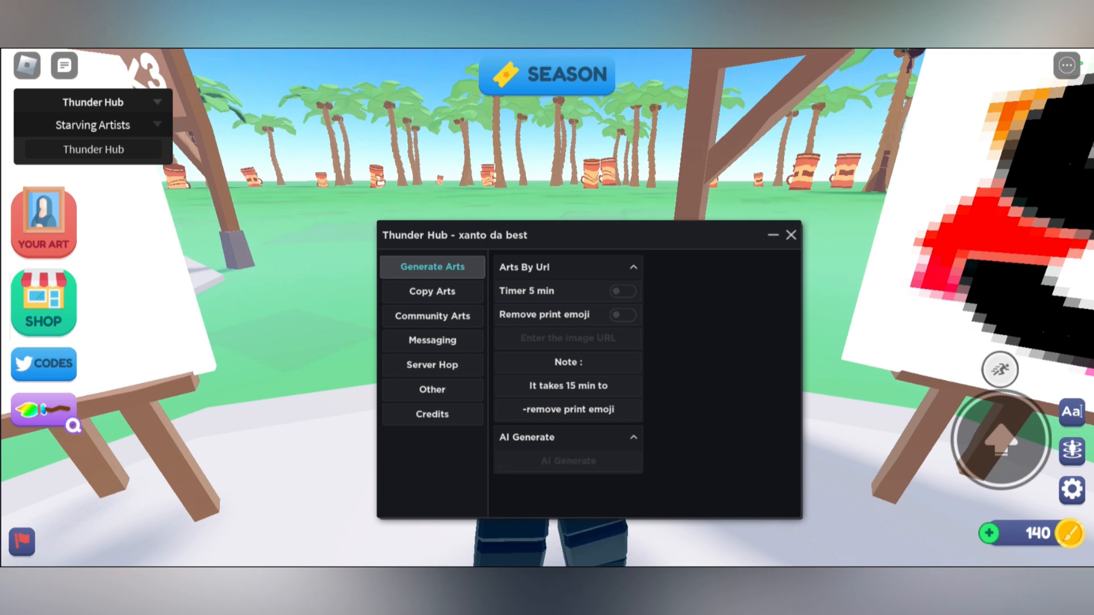
{"action": "left_click", "coordinate": [432, 292]}
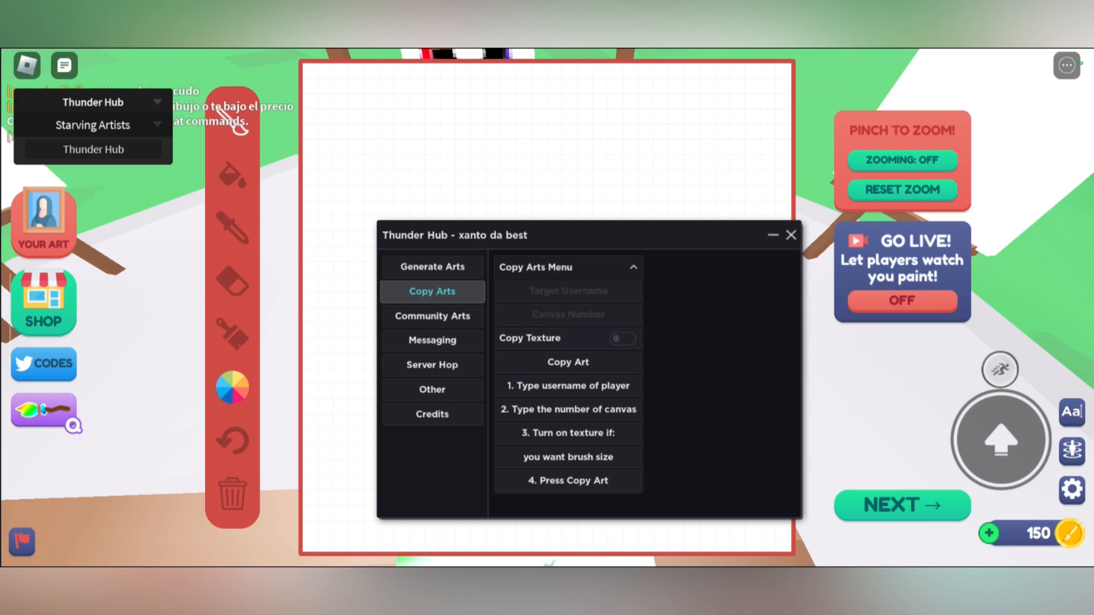
Pick an Instant Arts community art, then view Messaging and expand Server Hop's Rich Server Finder.
{"action": "left_click", "coordinate": [432, 316]}
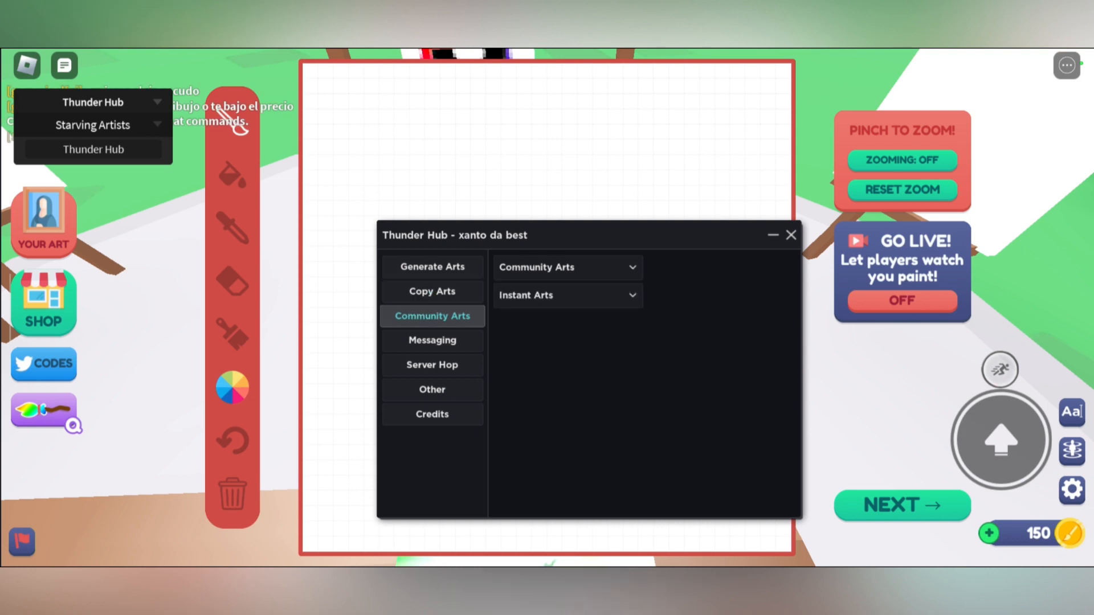
{"action": "left_click", "coordinate": [568, 267]}
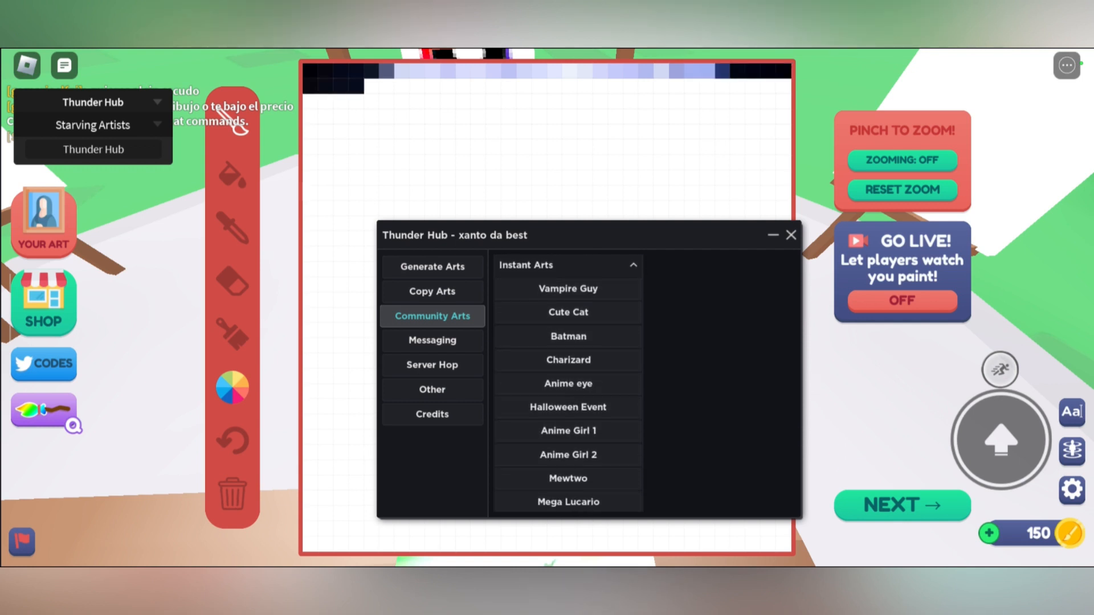
{"action": "left_click", "coordinate": [432, 340]}
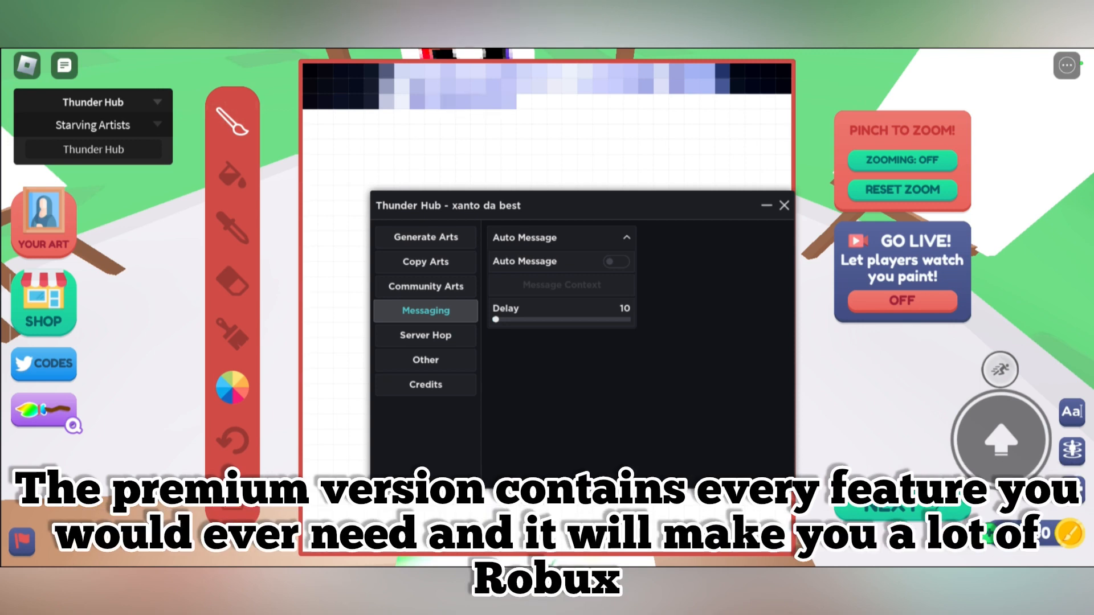
{"action": "left_click", "coordinate": [425, 335]}
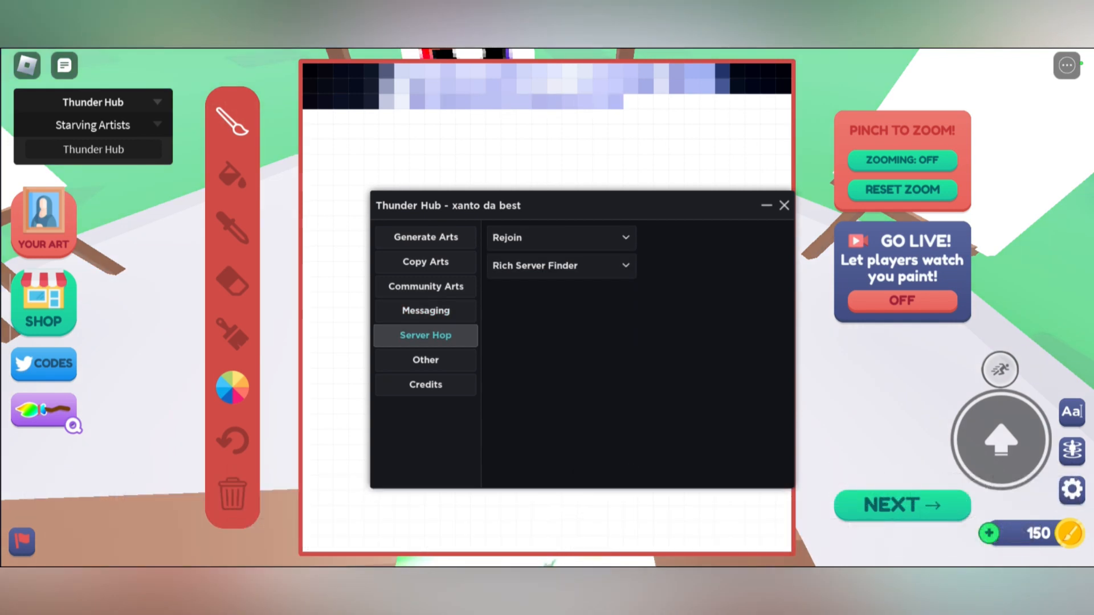
{"action": "left_click", "coordinate": [561, 265]}
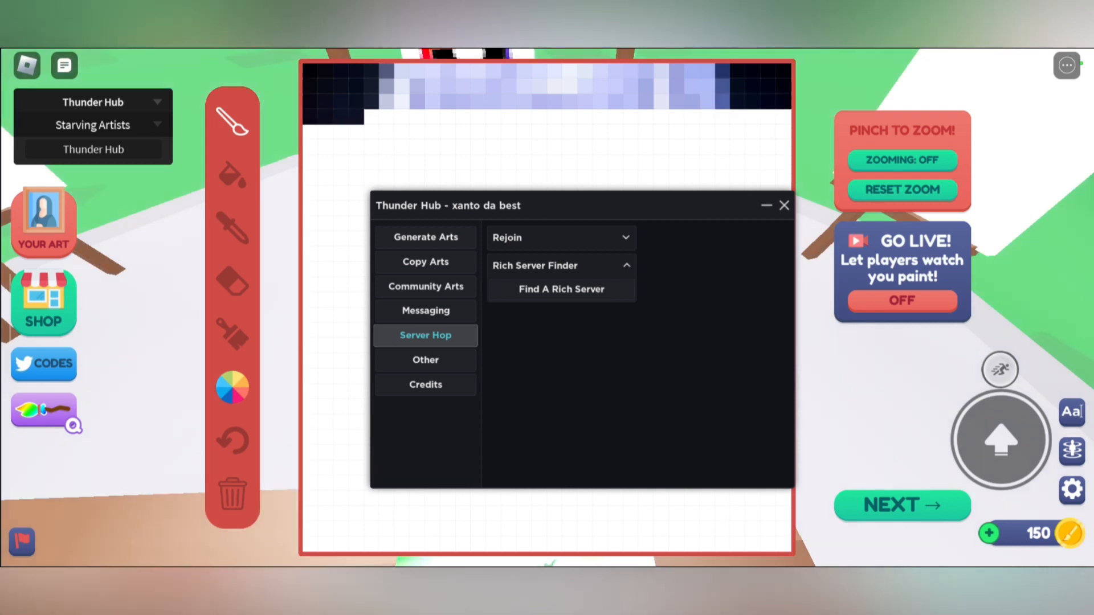
Expand Other Features and Redeem Codes under the Other tab, then show Credits.
{"action": "left_click", "coordinate": [425, 360]}
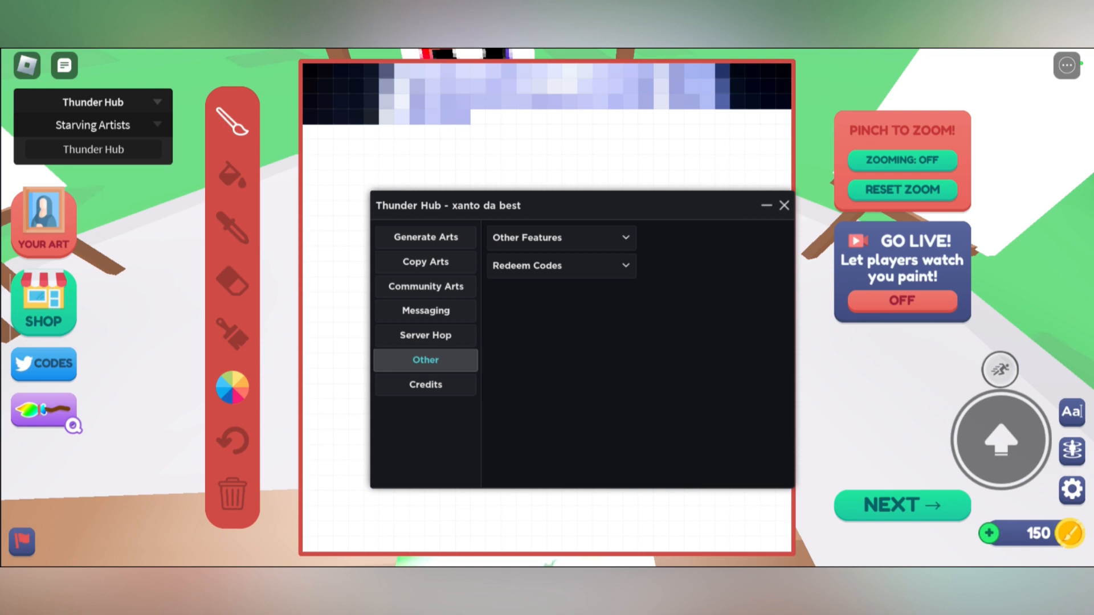
{"action": "left_click", "coordinate": [561, 238]}
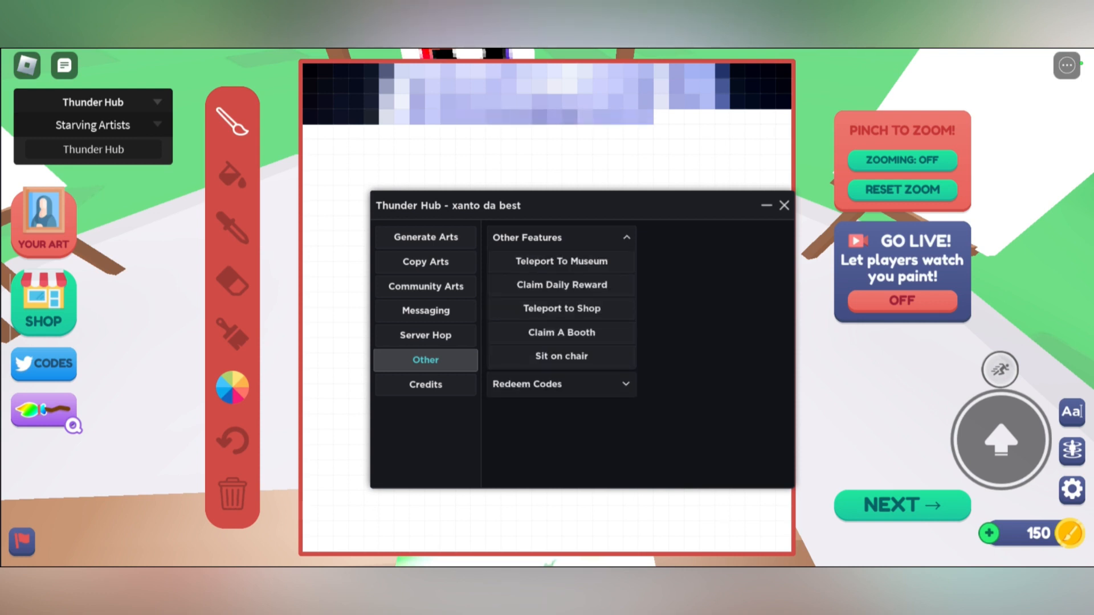
{"action": "left_click", "coordinate": [562, 384]}
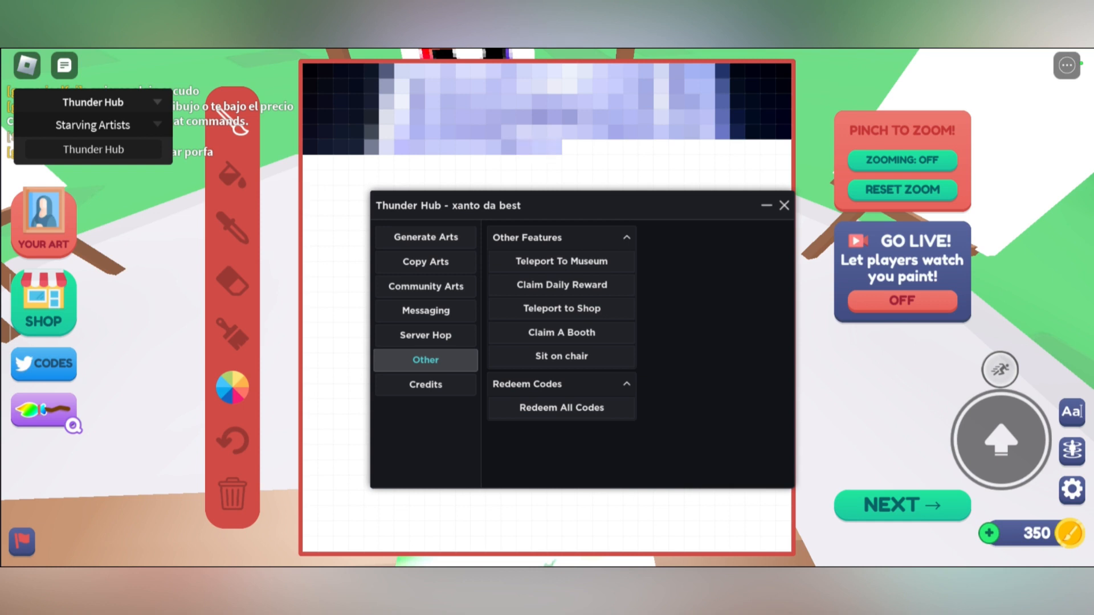
{"action": "left_click", "coordinate": [425, 385]}
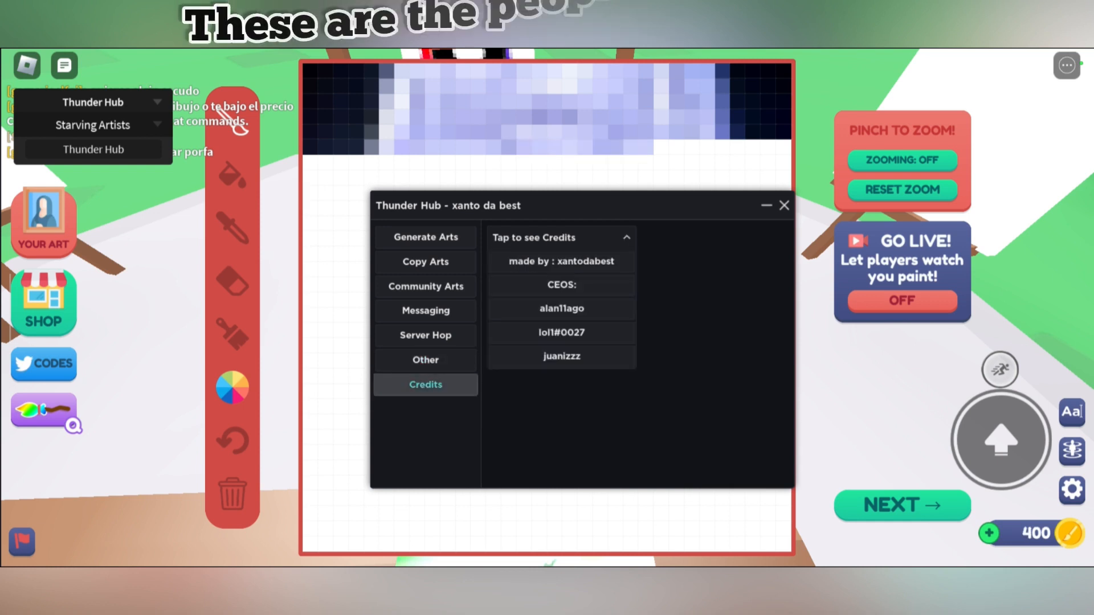